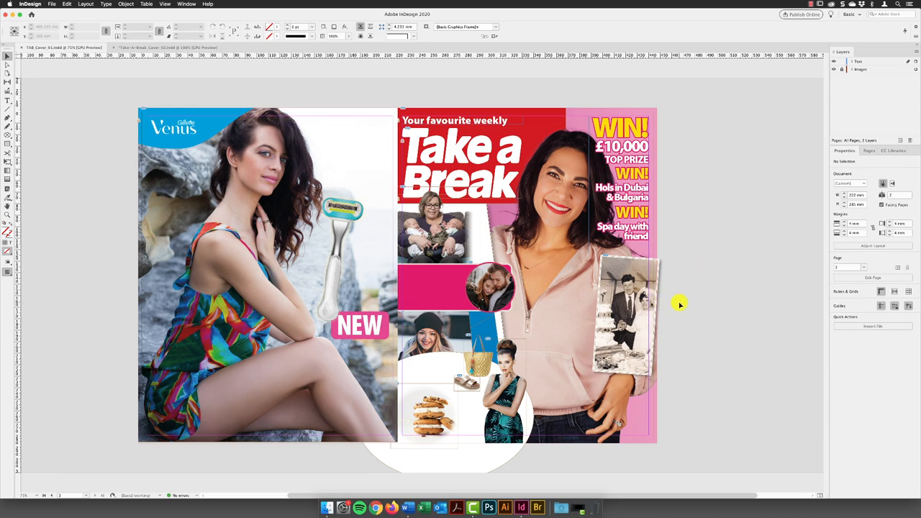
# Switch to the Word cover copy and select from 'Secret Sex' to the document's end
pyautogui.click(407, 508)
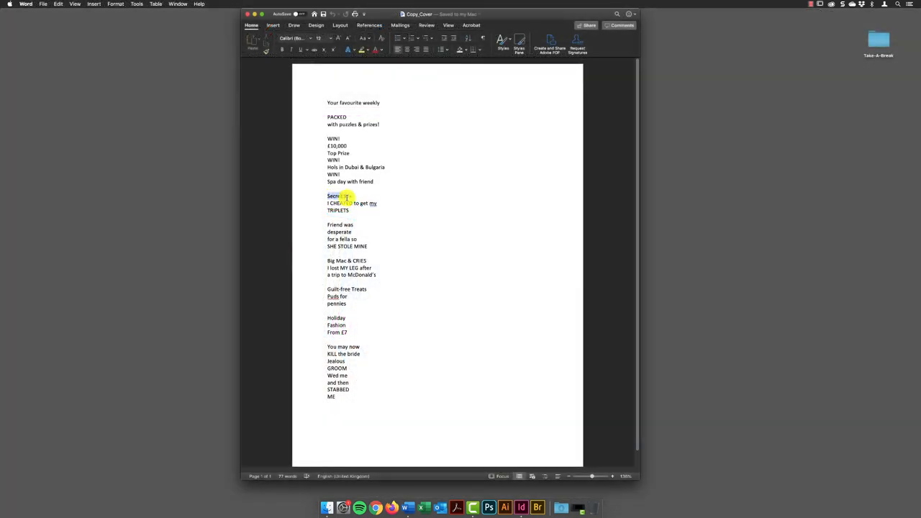
pyautogui.moveTo(330, 196); pyautogui.dragTo(360, 398)
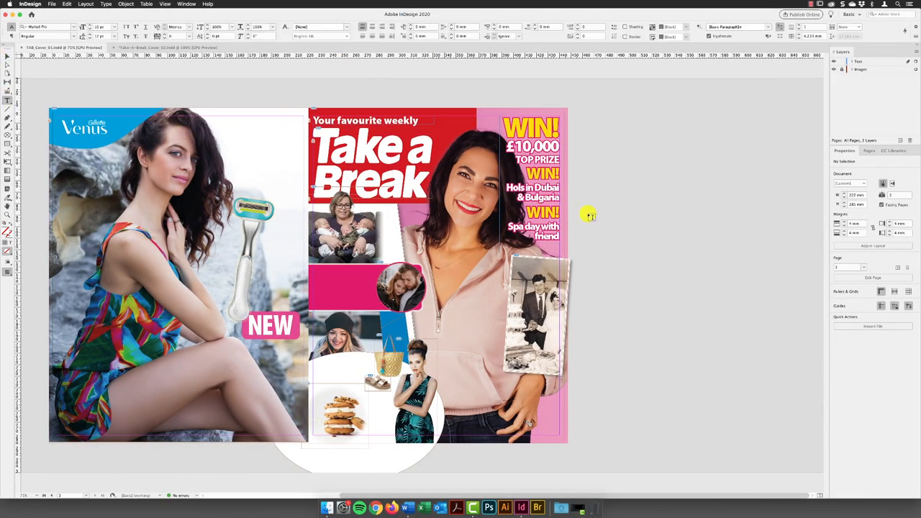
# Paste the cover lines into a new text frame drawn on the pasteboard, then deselect
pyautogui.moveTo(589, 216); pyautogui.dragTo(723, 397)
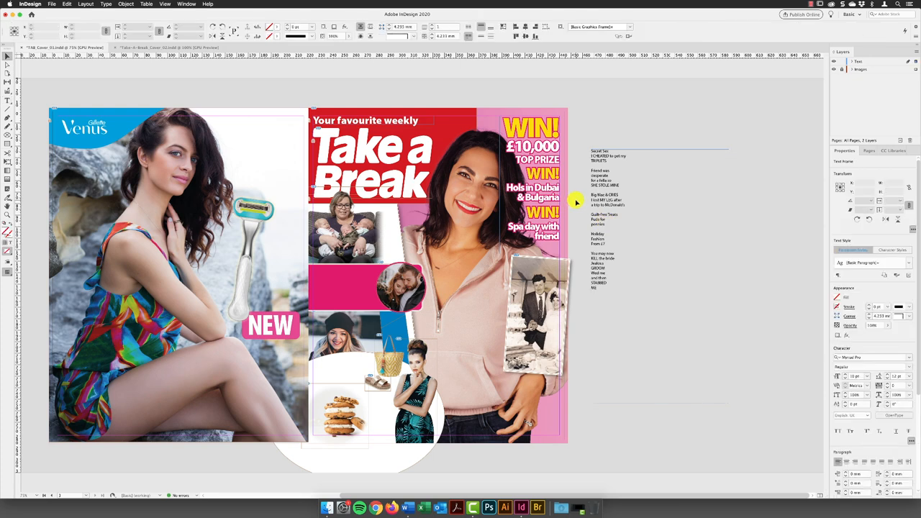
pyautogui.click(565, 201)
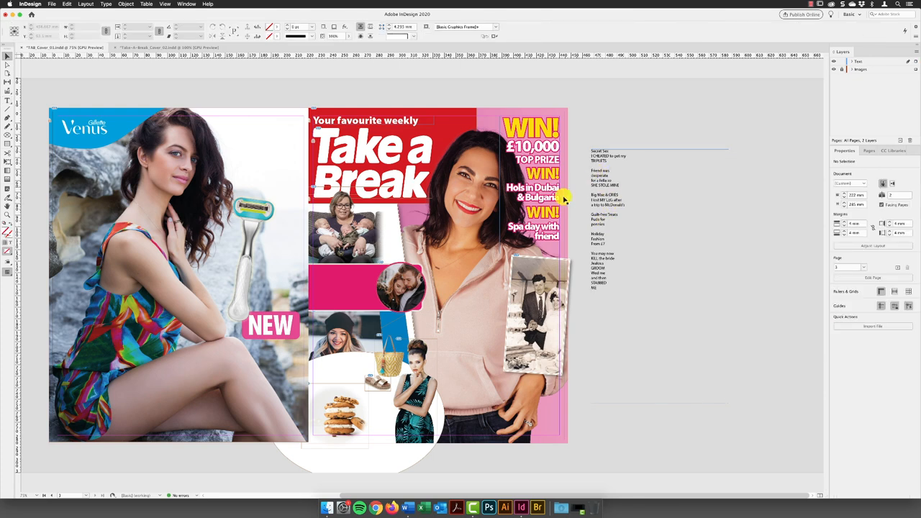
pyautogui.click(608, 152)
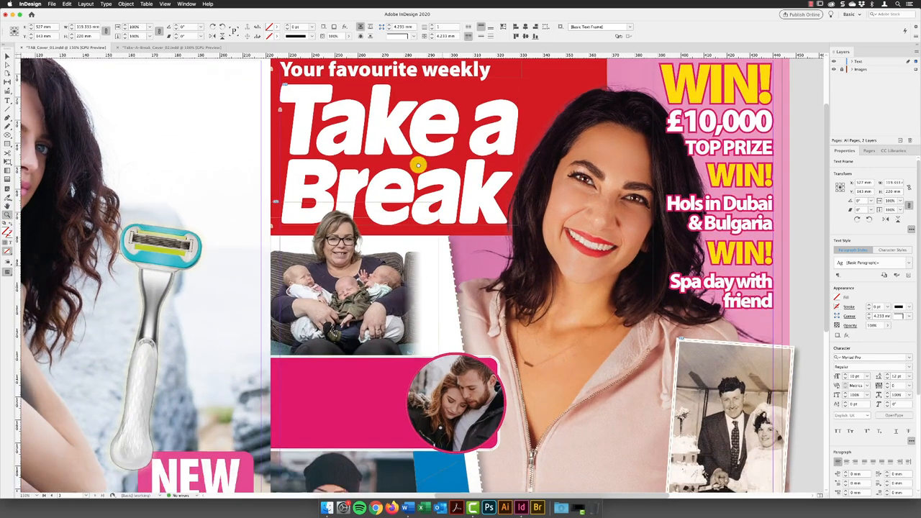
# Activate the Text layer and set 'Secret Sex' under the masthead in red Myriad Pro Black
pyautogui.scroll(-3)
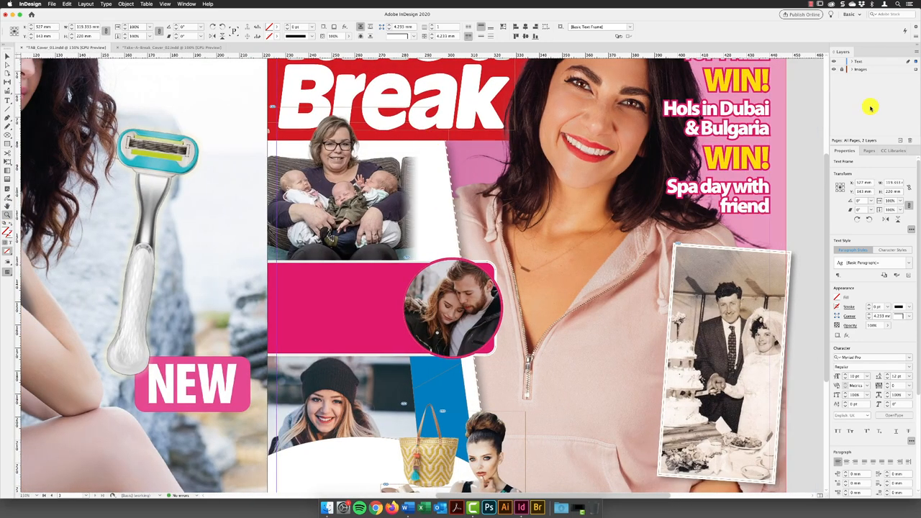
pyautogui.click(859, 61)
pyautogui.write('Secret Sex')
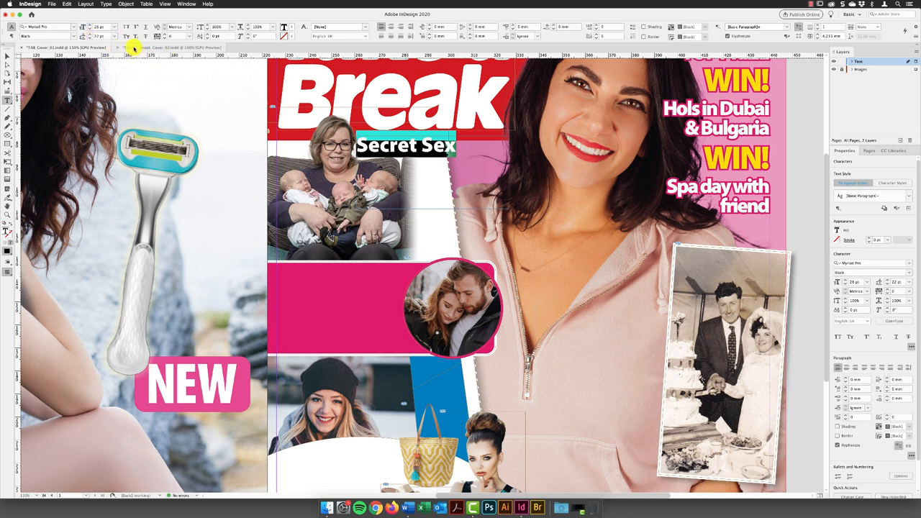
pyautogui.click(172, 48)
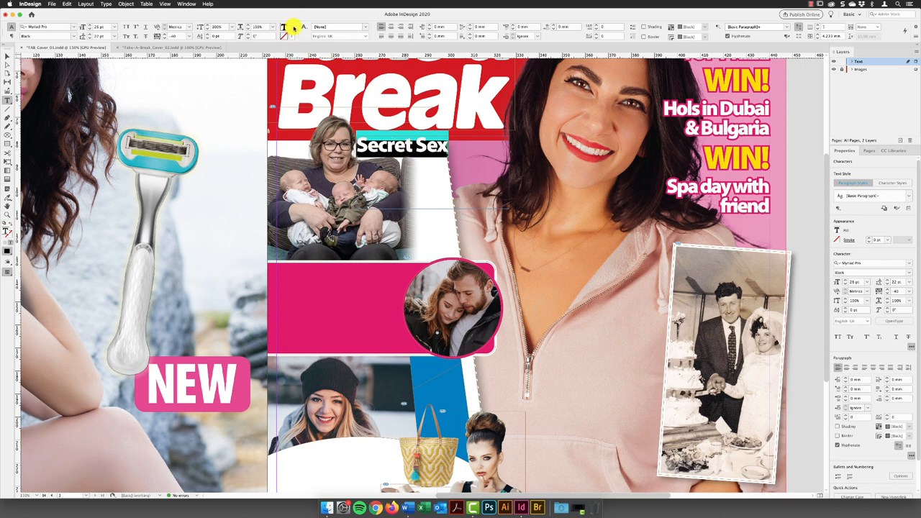
pyautogui.click(216, 36)
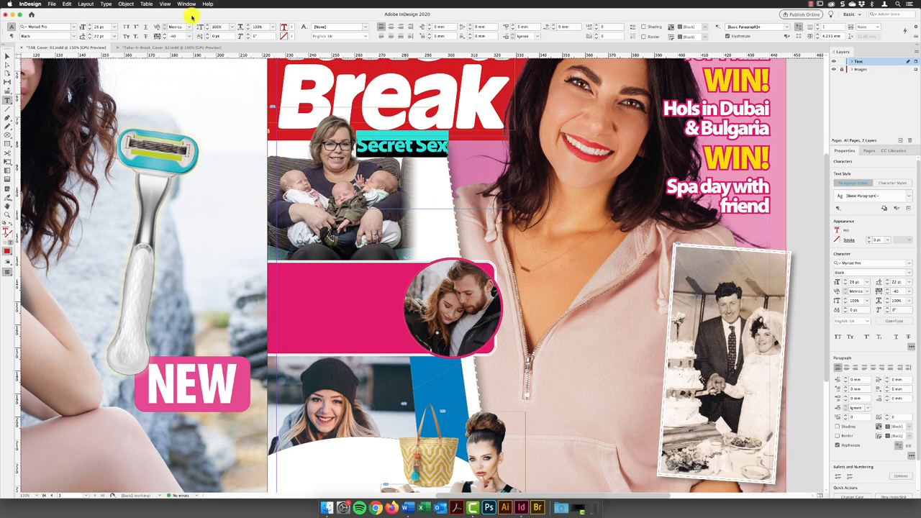
# Create the 'Small Heading yellow BKG' paragraph style from Secret Sex with Paragraph Shading ticked
pyautogui.click(186, 4)
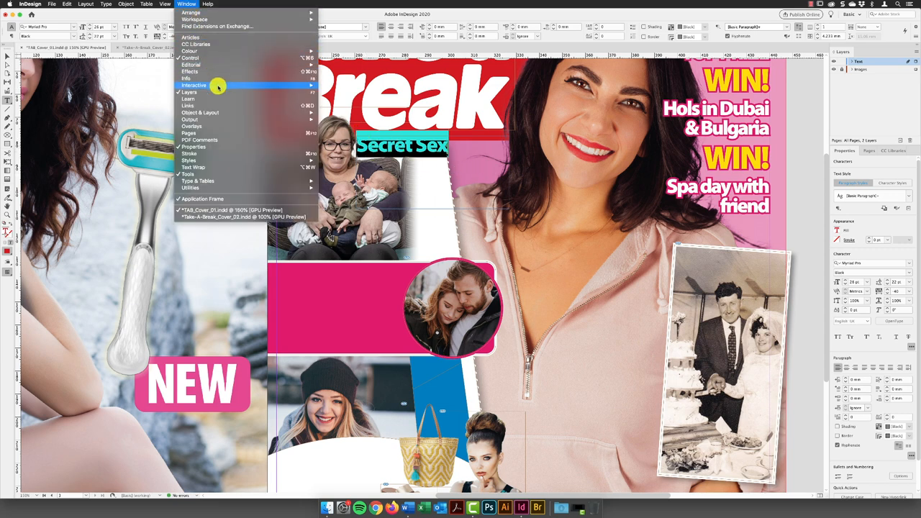
pyautogui.moveTo(189, 161)
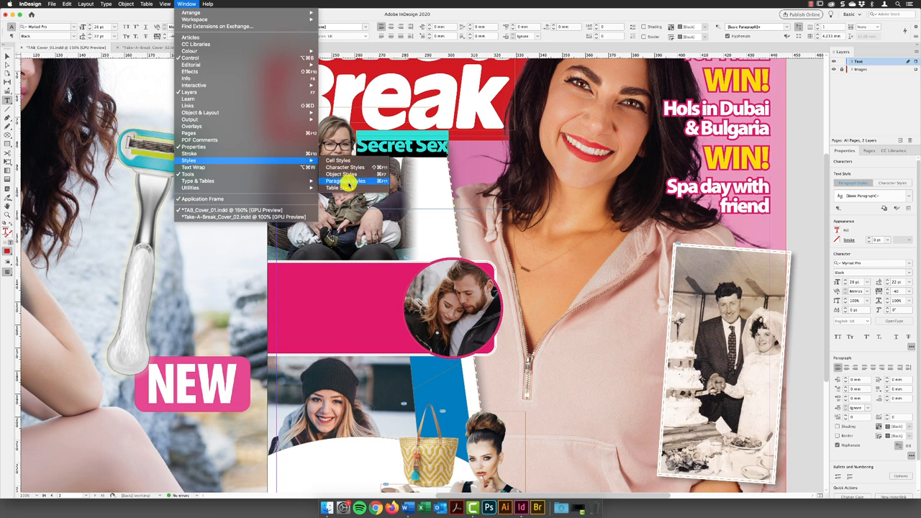
pyautogui.click(345, 181)
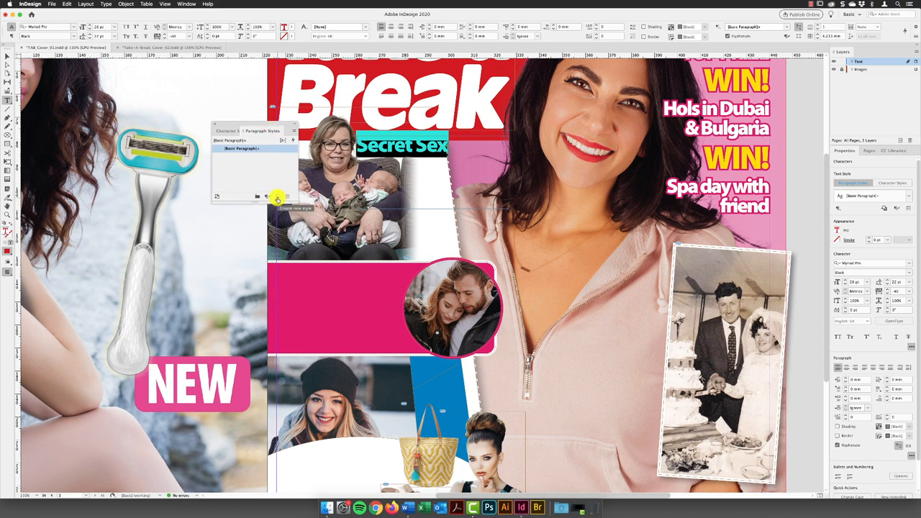
pyautogui.click(277, 197)
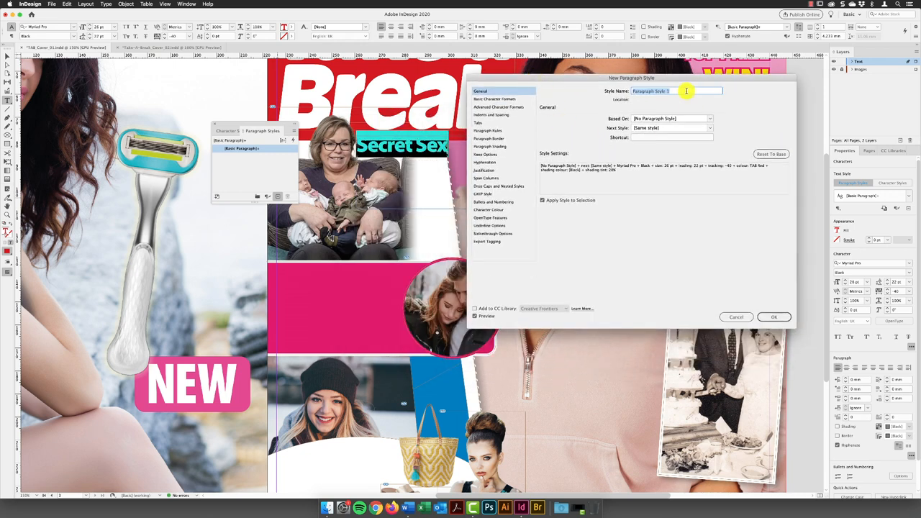
pyautogui.write('Small Heading yellow BKG')
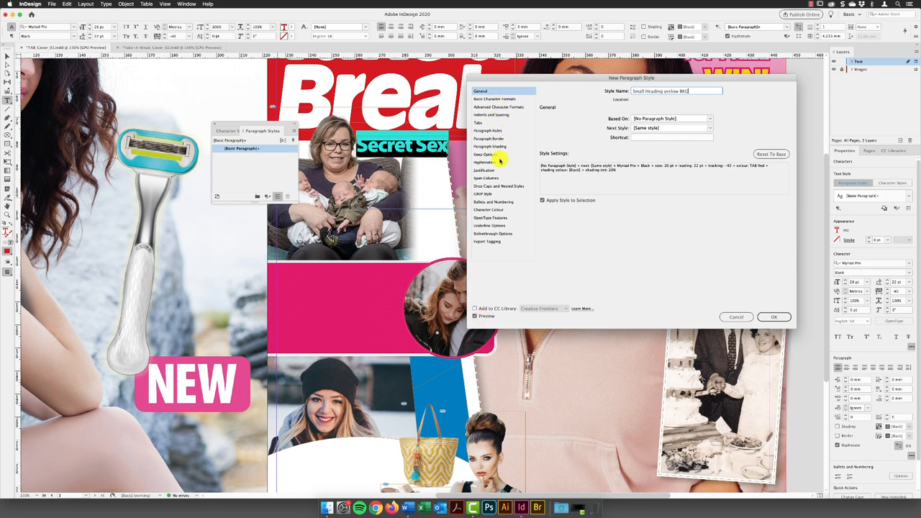
pyautogui.click(491, 146)
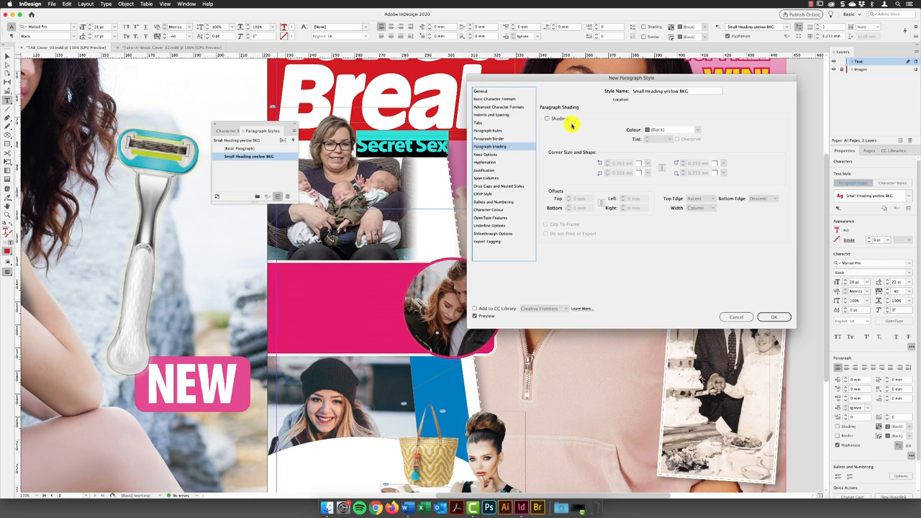
pyautogui.click(547, 118)
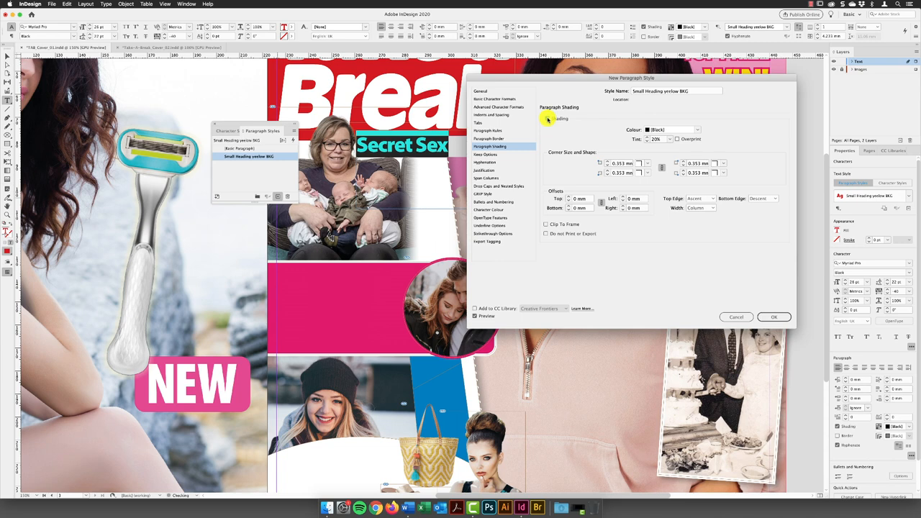
pyautogui.click(547, 118)
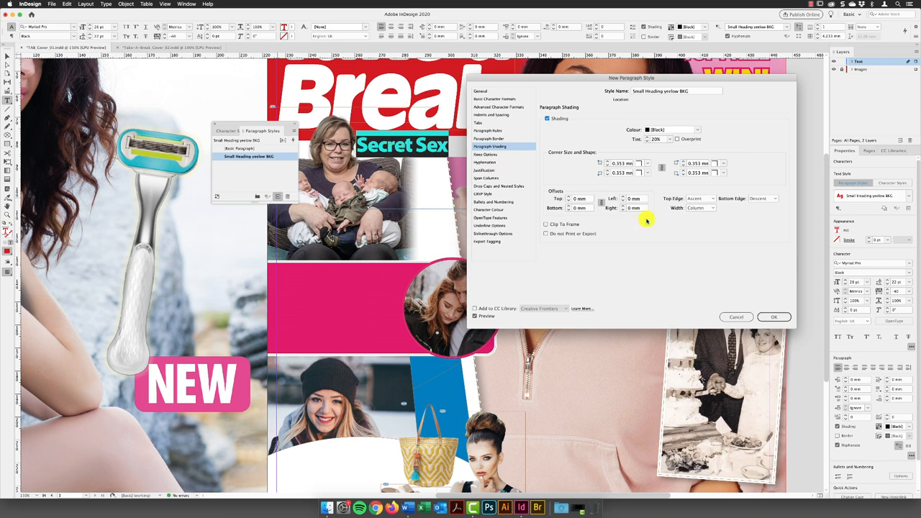
pyautogui.click(774, 317)
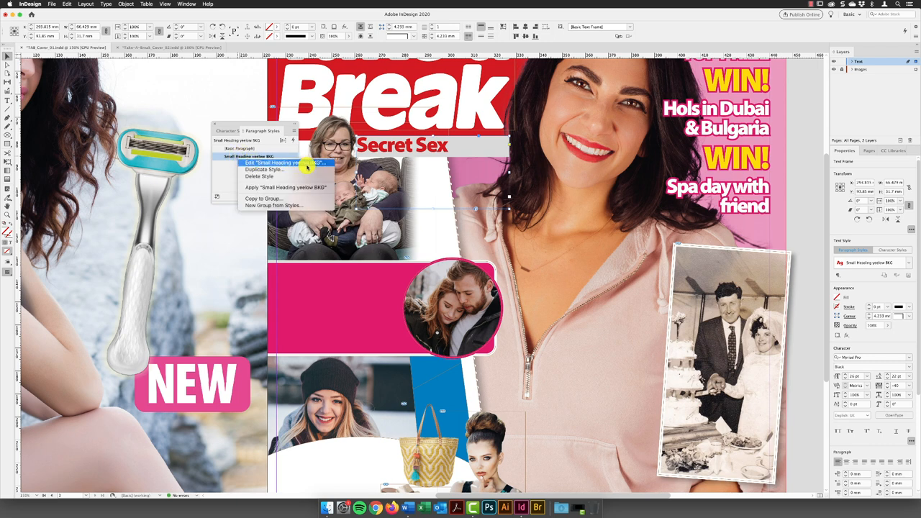
# Give the style yellow shading at text width with 1 mm top, left and right offsets
pyautogui.click(274, 163)
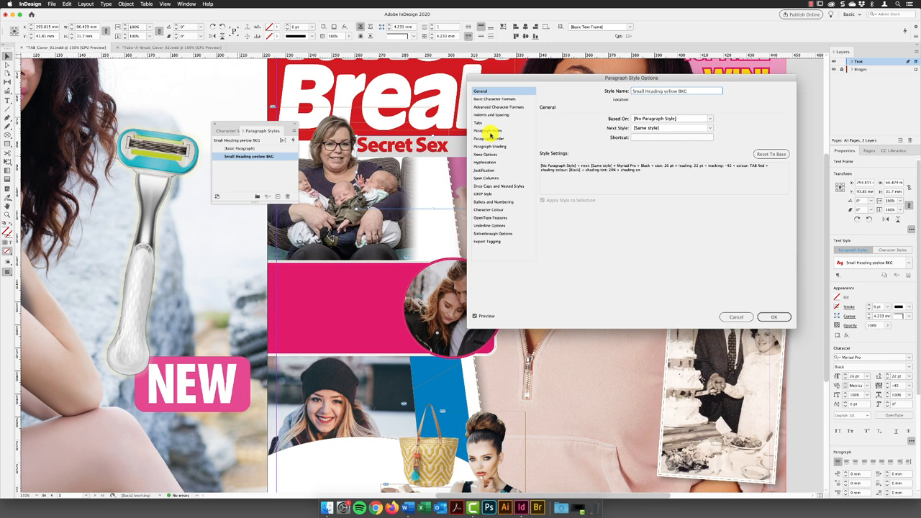
pyautogui.click(491, 147)
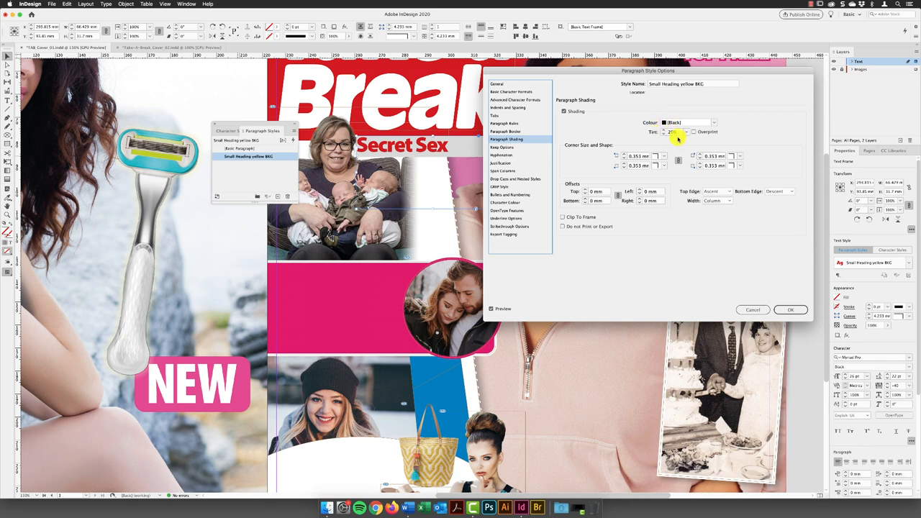
pyautogui.click(713, 122)
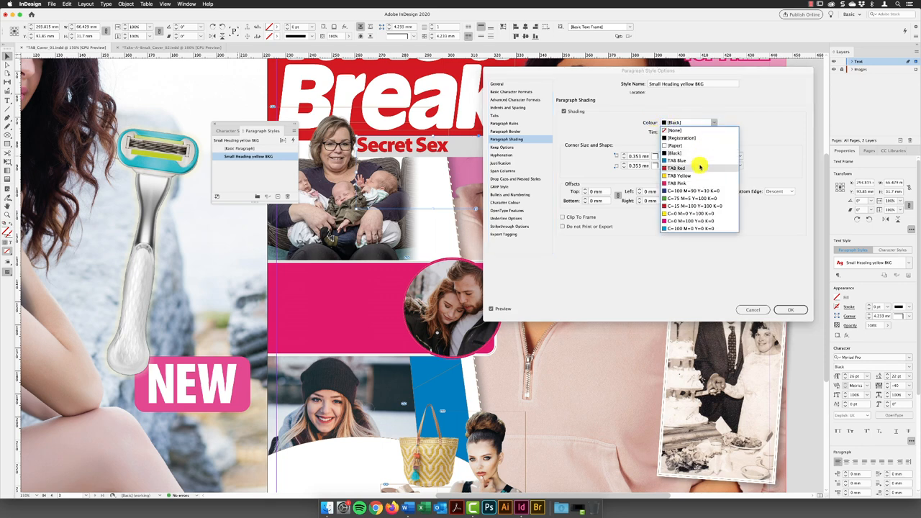
pyautogui.click(680, 175)
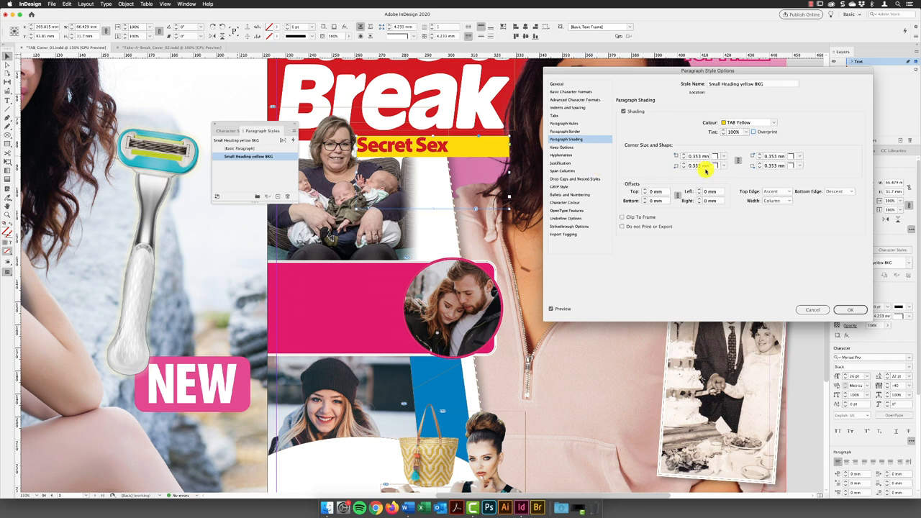
pyautogui.moveTo(705, 171)
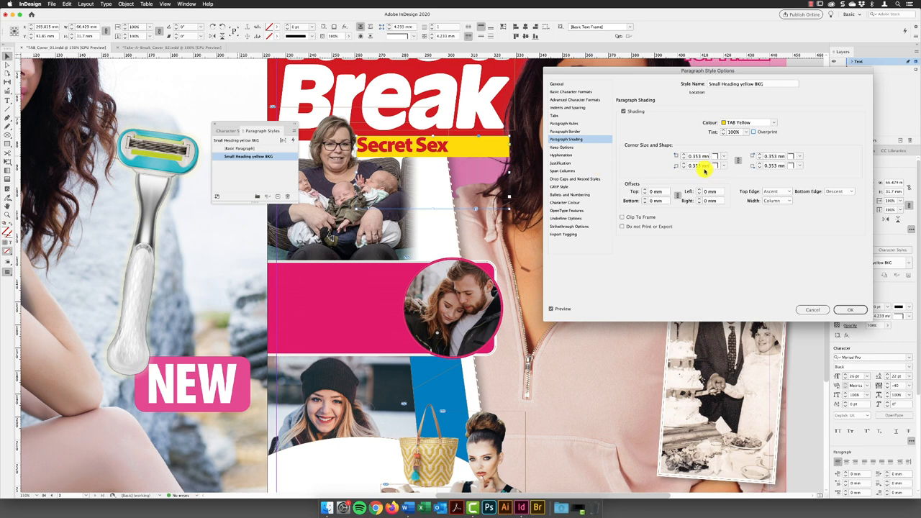
pyautogui.click(778, 201)
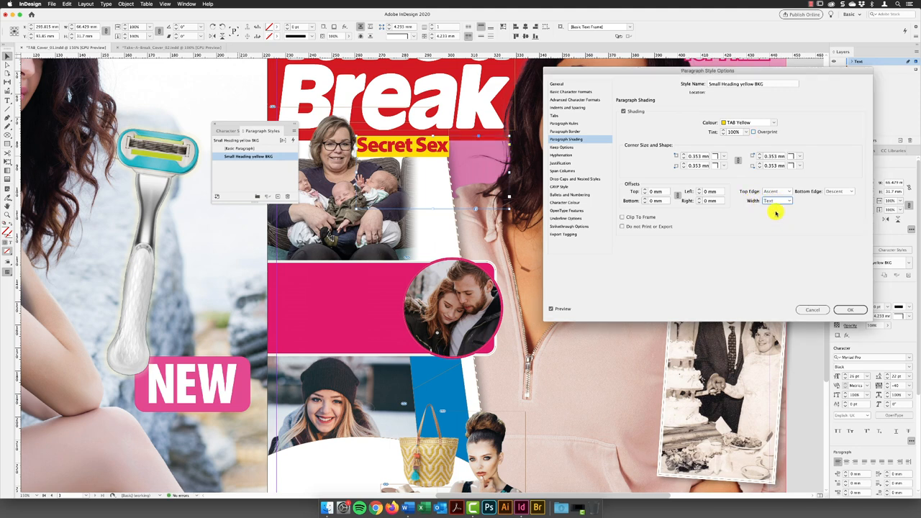
pyautogui.moveTo(738, 205)
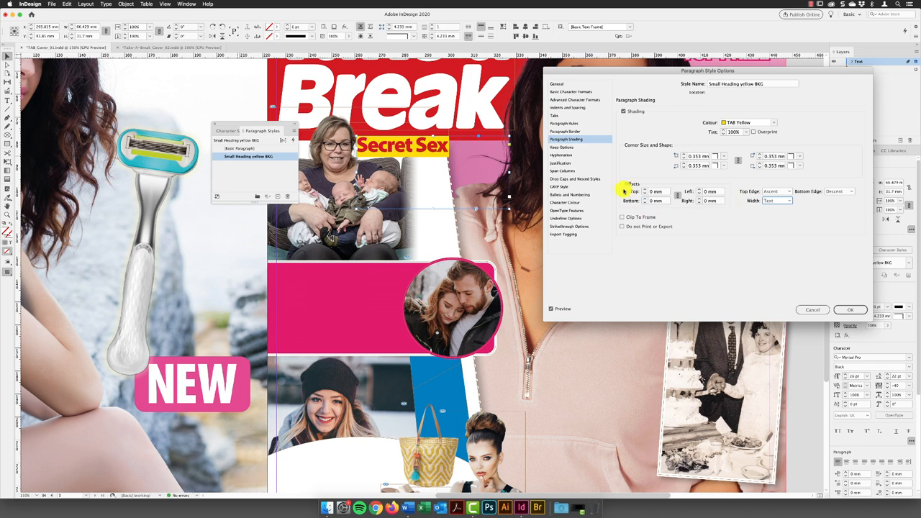
pyautogui.moveTo(656, 179)
pyautogui.write('1')
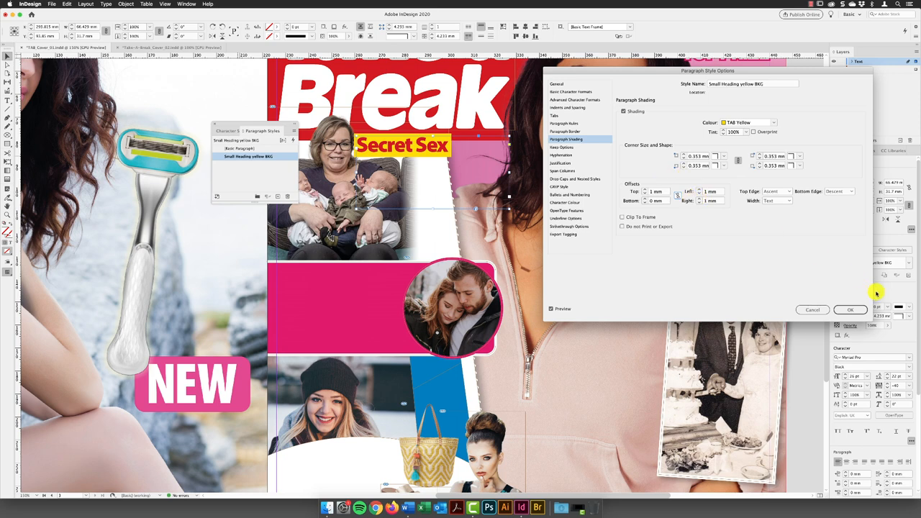
pyautogui.click(850, 309)
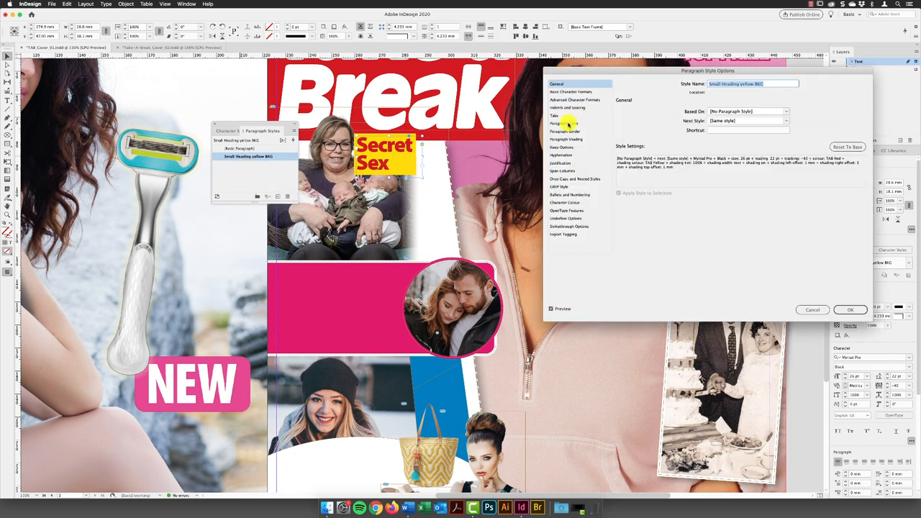
# Set the Small Heading yellow BKG style to centre alignment and All Caps case
pyautogui.click(567, 107)
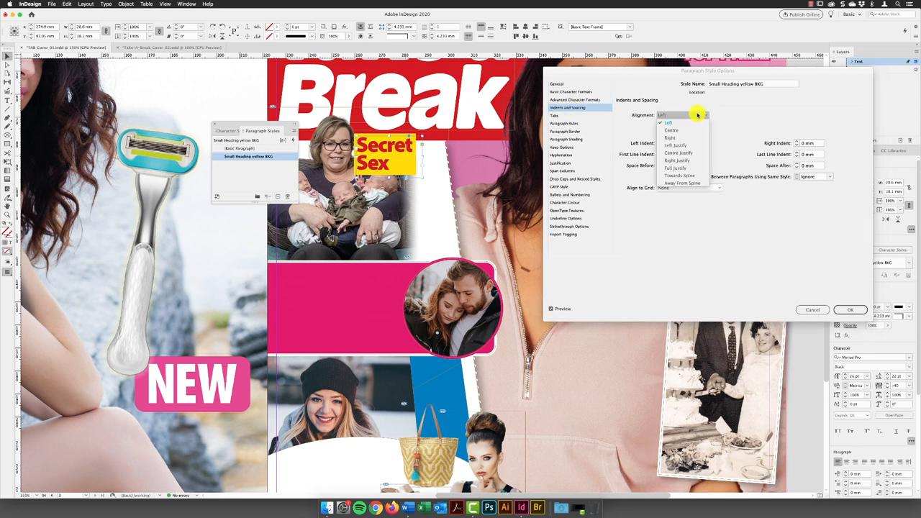
pyautogui.click(671, 131)
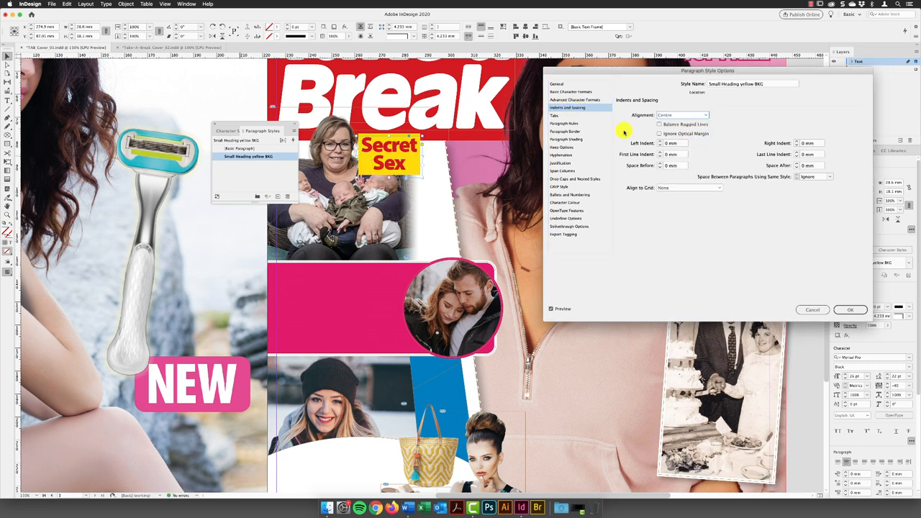
pyautogui.click(574, 91)
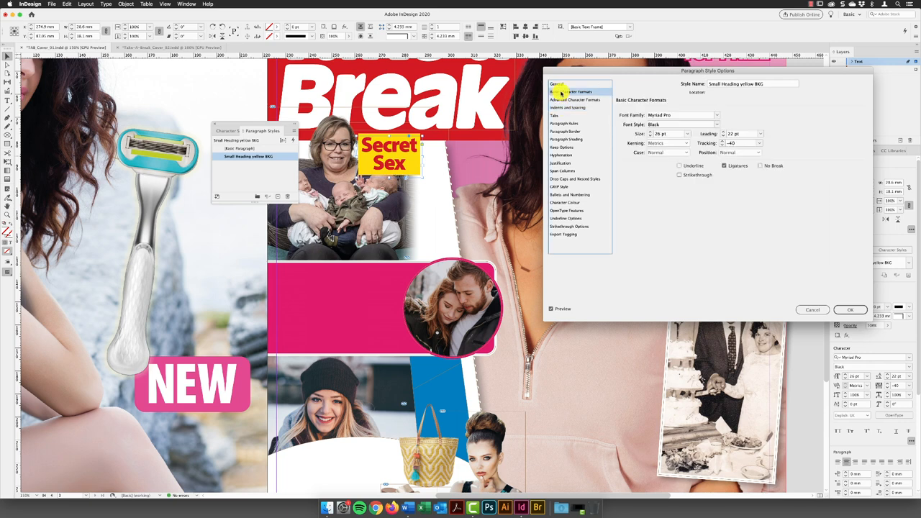
pyautogui.click(686, 152)
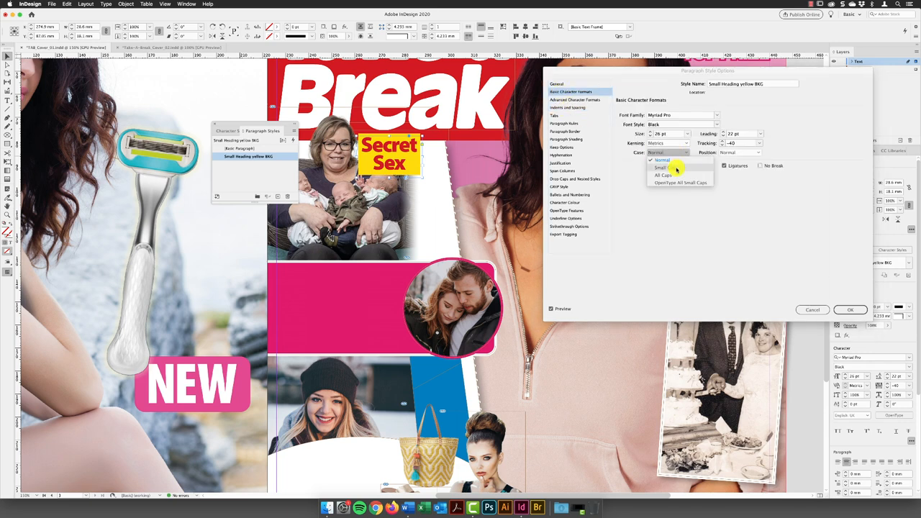
pyautogui.click(663, 175)
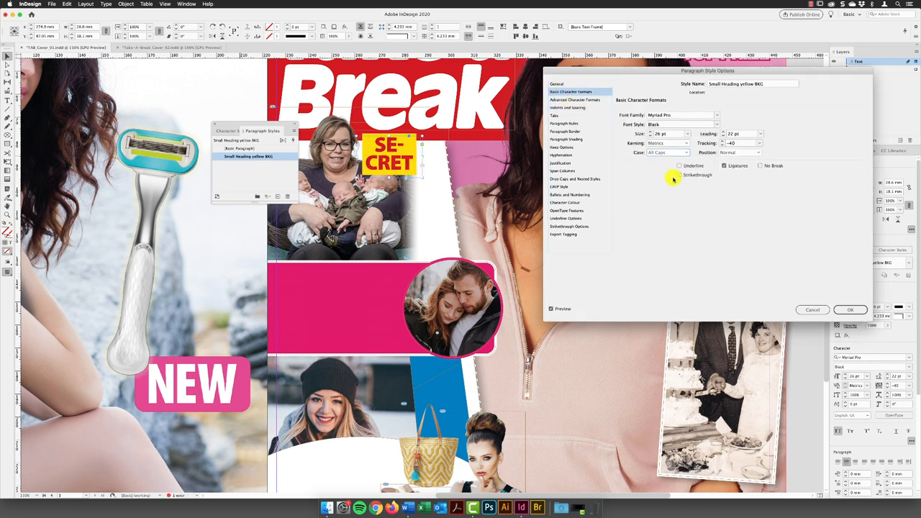
pyautogui.click(850, 310)
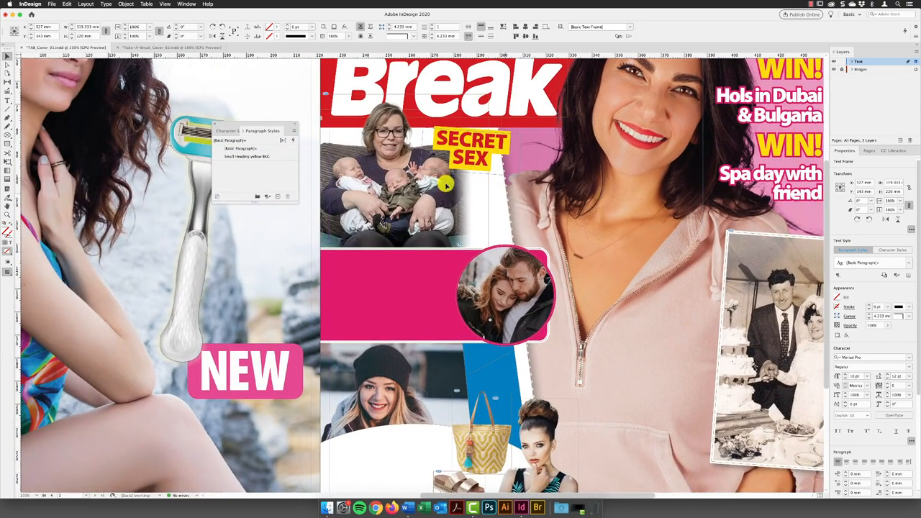
# Draw a text frame over the triplets photo and type the 'CHEATED to get my TRIPLETS' line
pyautogui.click(66, 4)
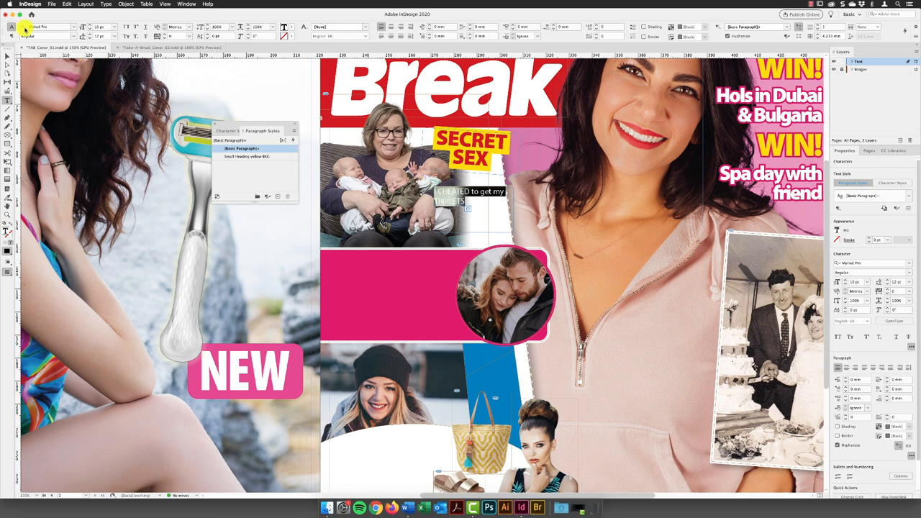
# Set the cover line in Myriad Pro Black 26 pt with a fill swatch and 1 pt stroke
pyautogui.click(54, 37)
pyautogui.write('Black')
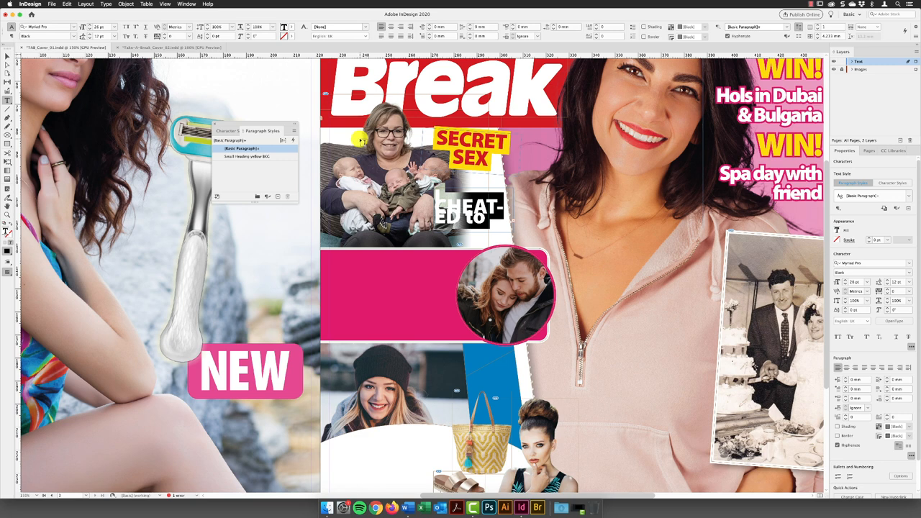
pyautogui.click(217, 38)
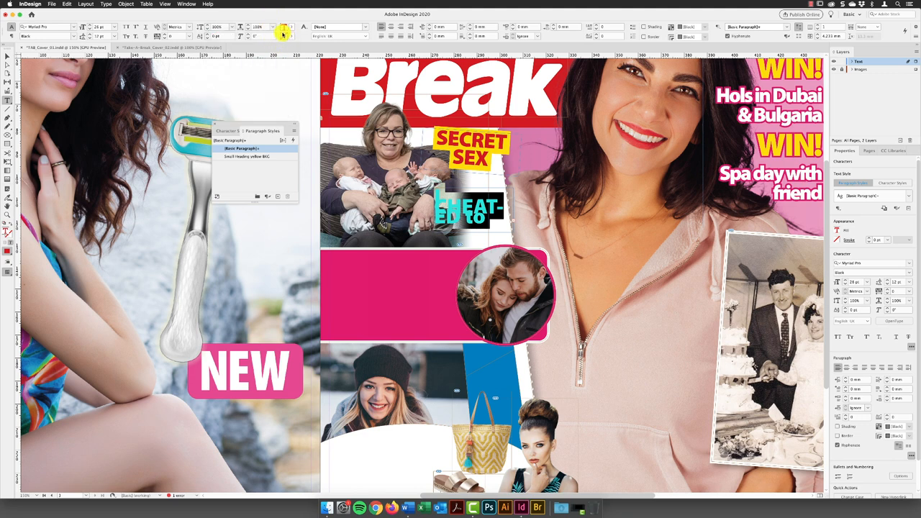
pyautogui.click(290, 27)
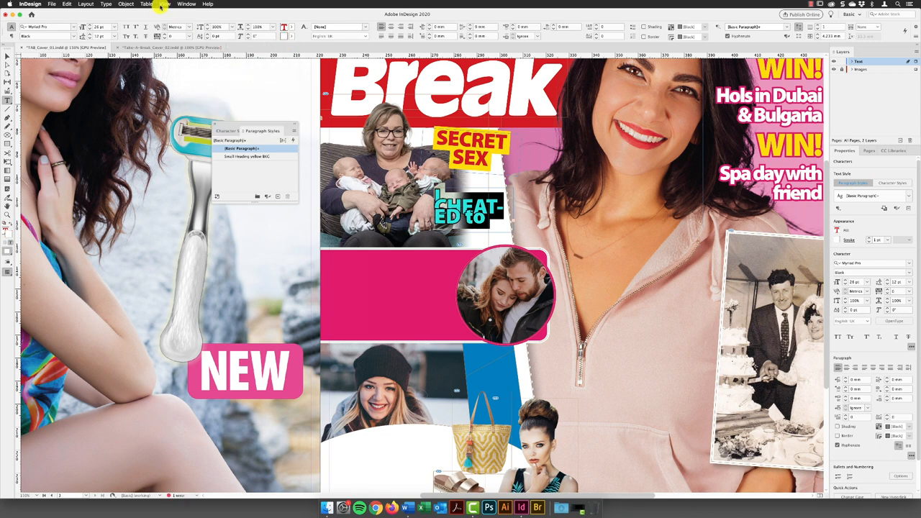
# Give the cover line a red fill with white stroke and narrow its frame to rebreak lines
pyautogui.click(187, 4)
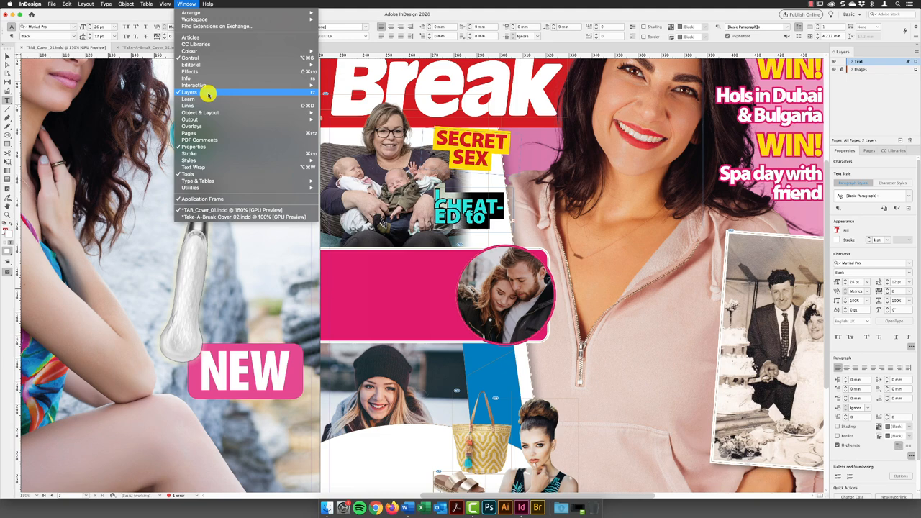
pyautogui.moveTo(209, 153)
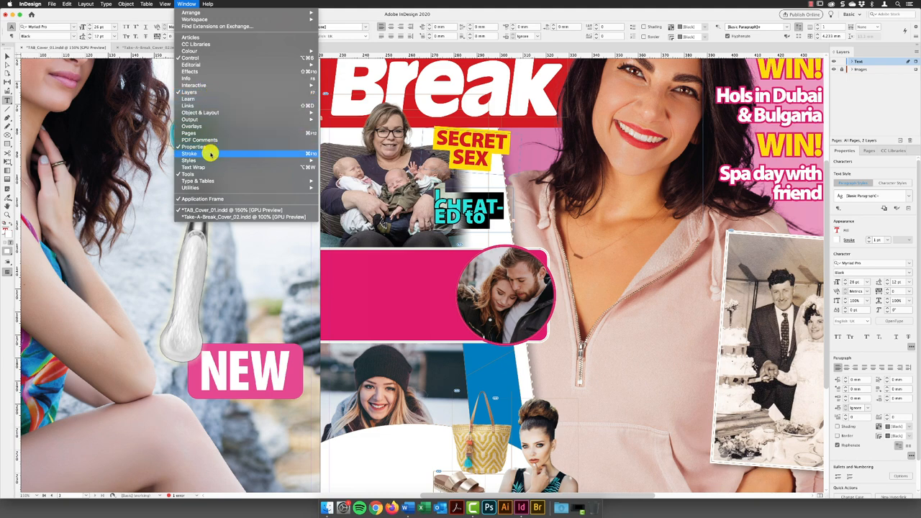
pyautogui.click(190, 153)
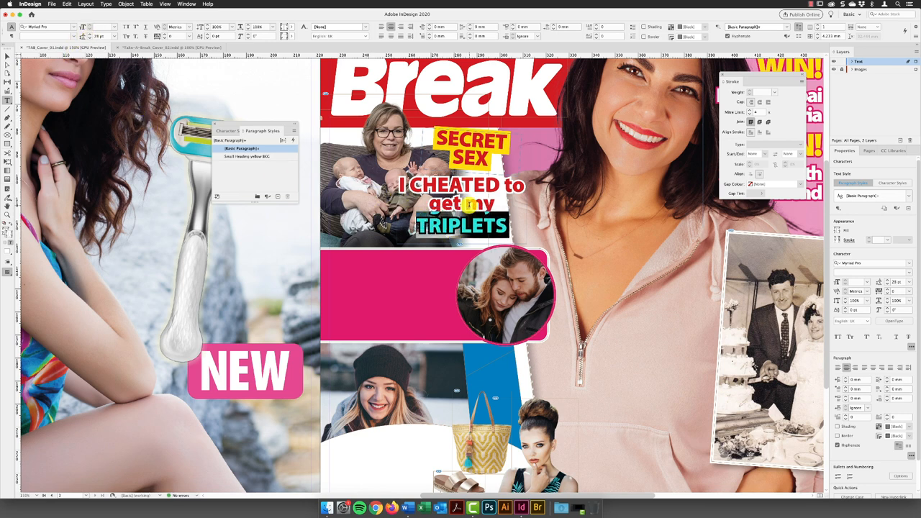
pyautogui.click(461, 223)
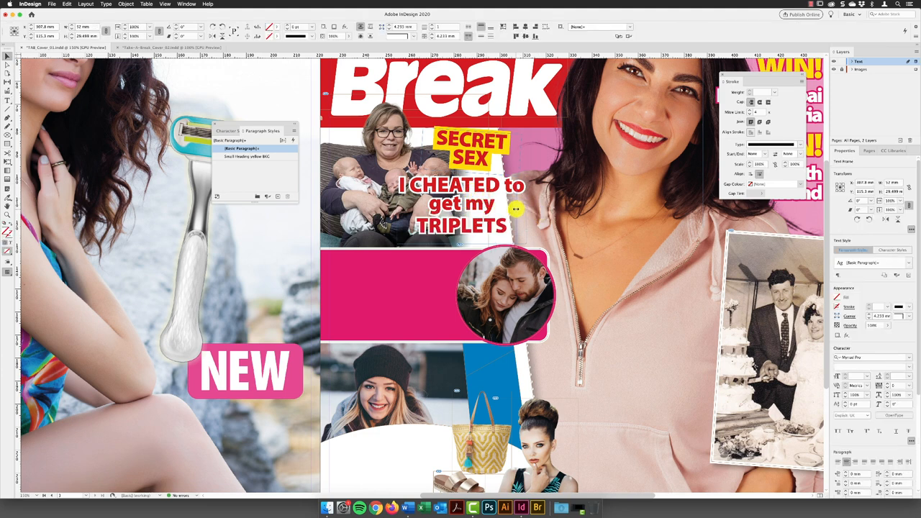
pyautogui.click(461, 209)
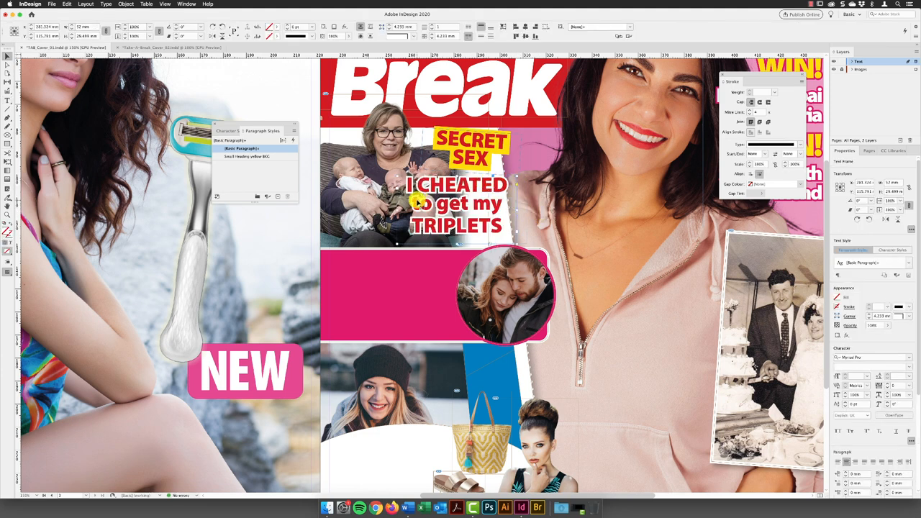